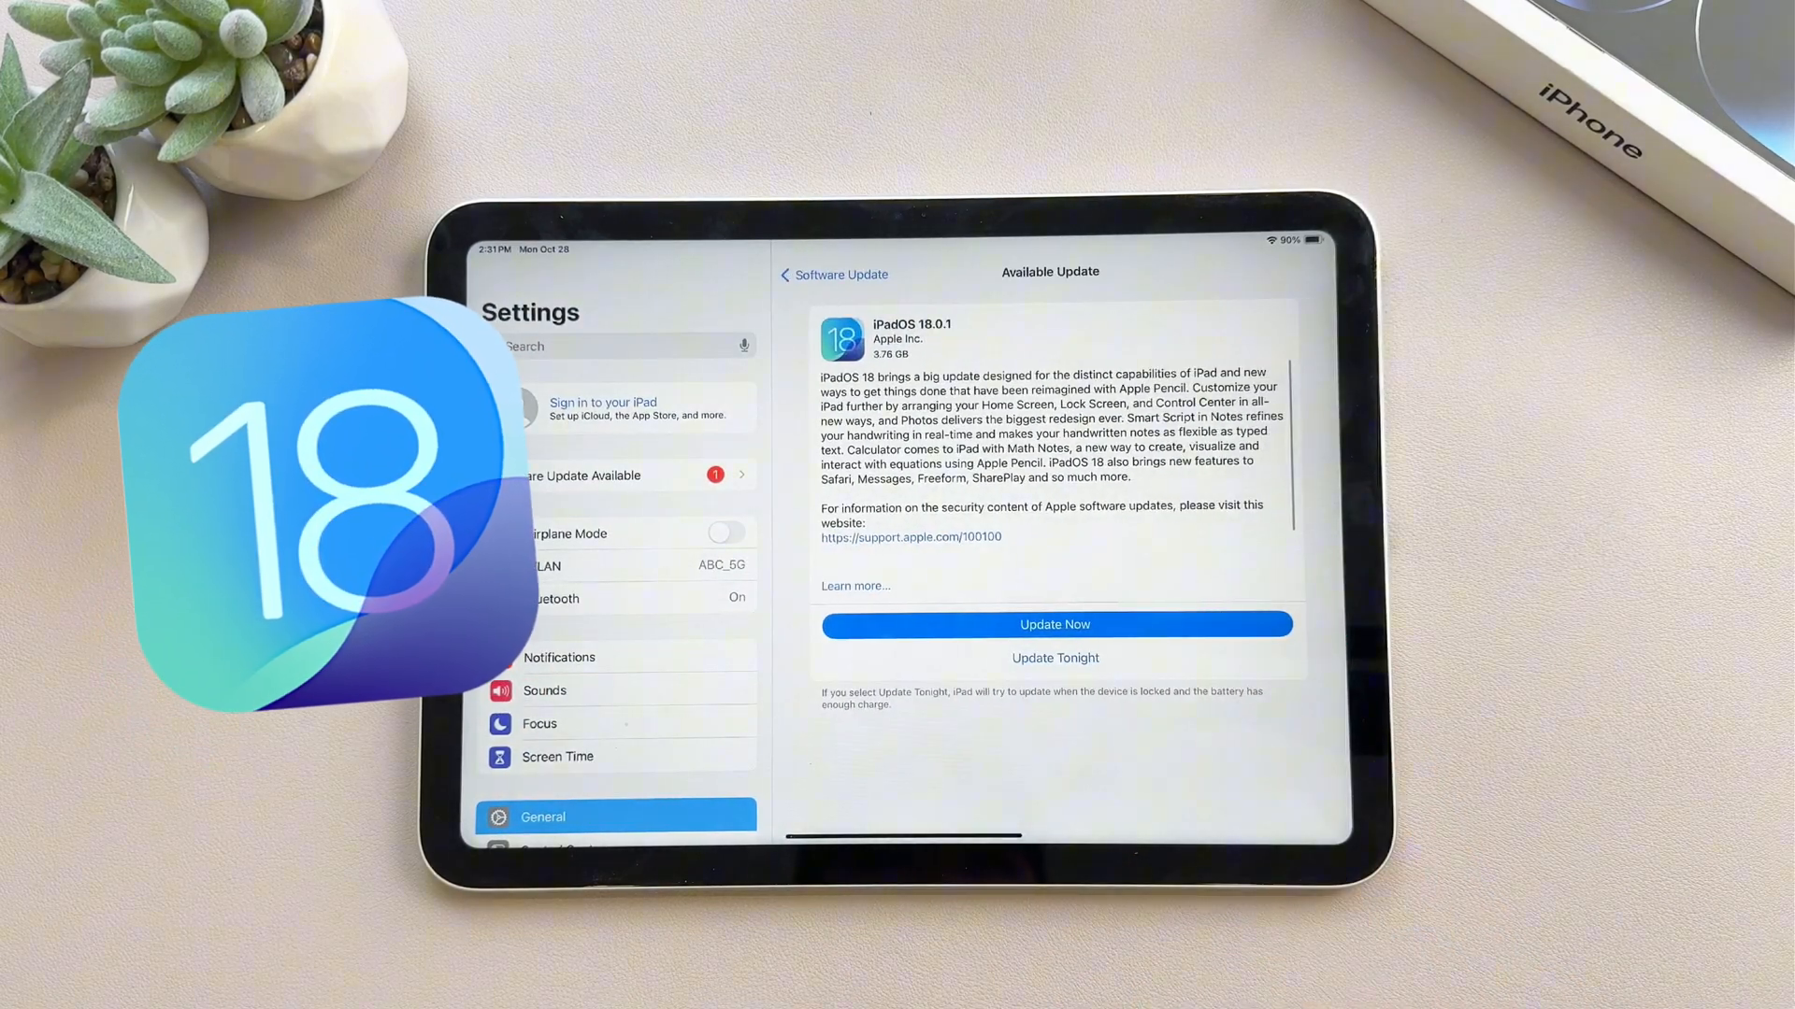
# Step: Check in Settings that the iPad is connected to the ABC_5G Wi‑Fi network
pyautogui.click(1054, 625)
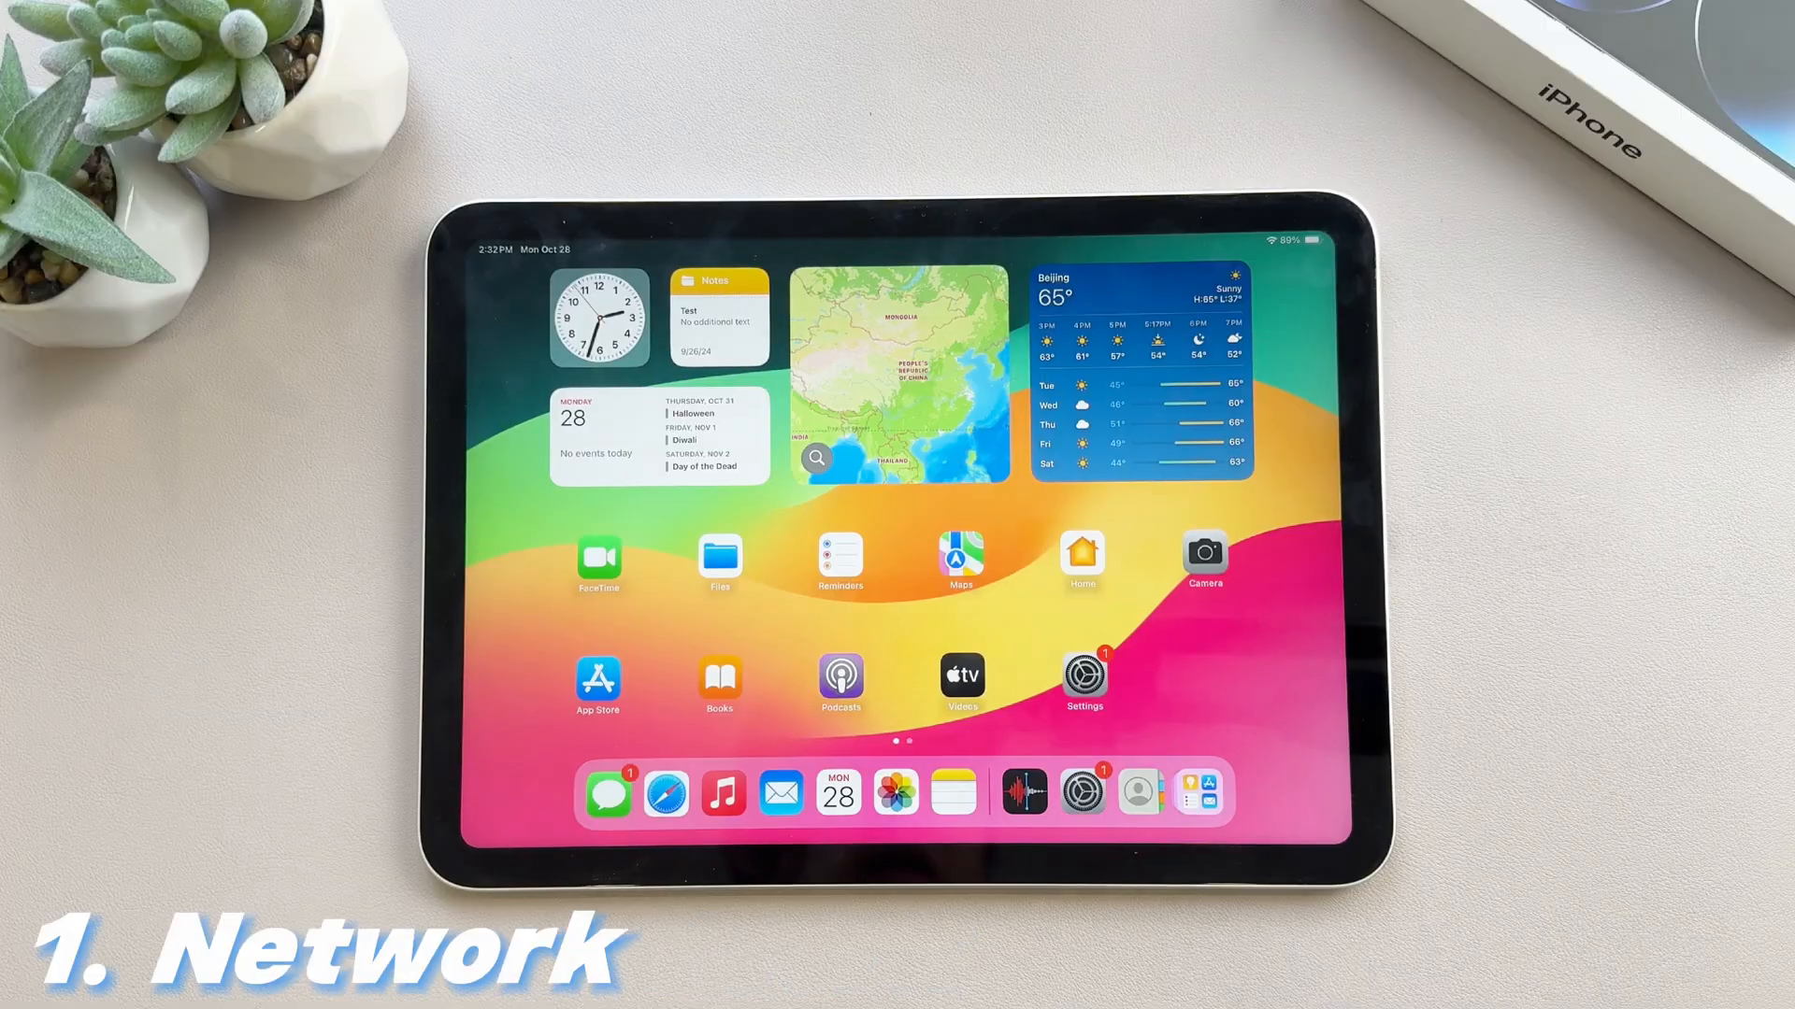
pyautogui.click(1081, 677)
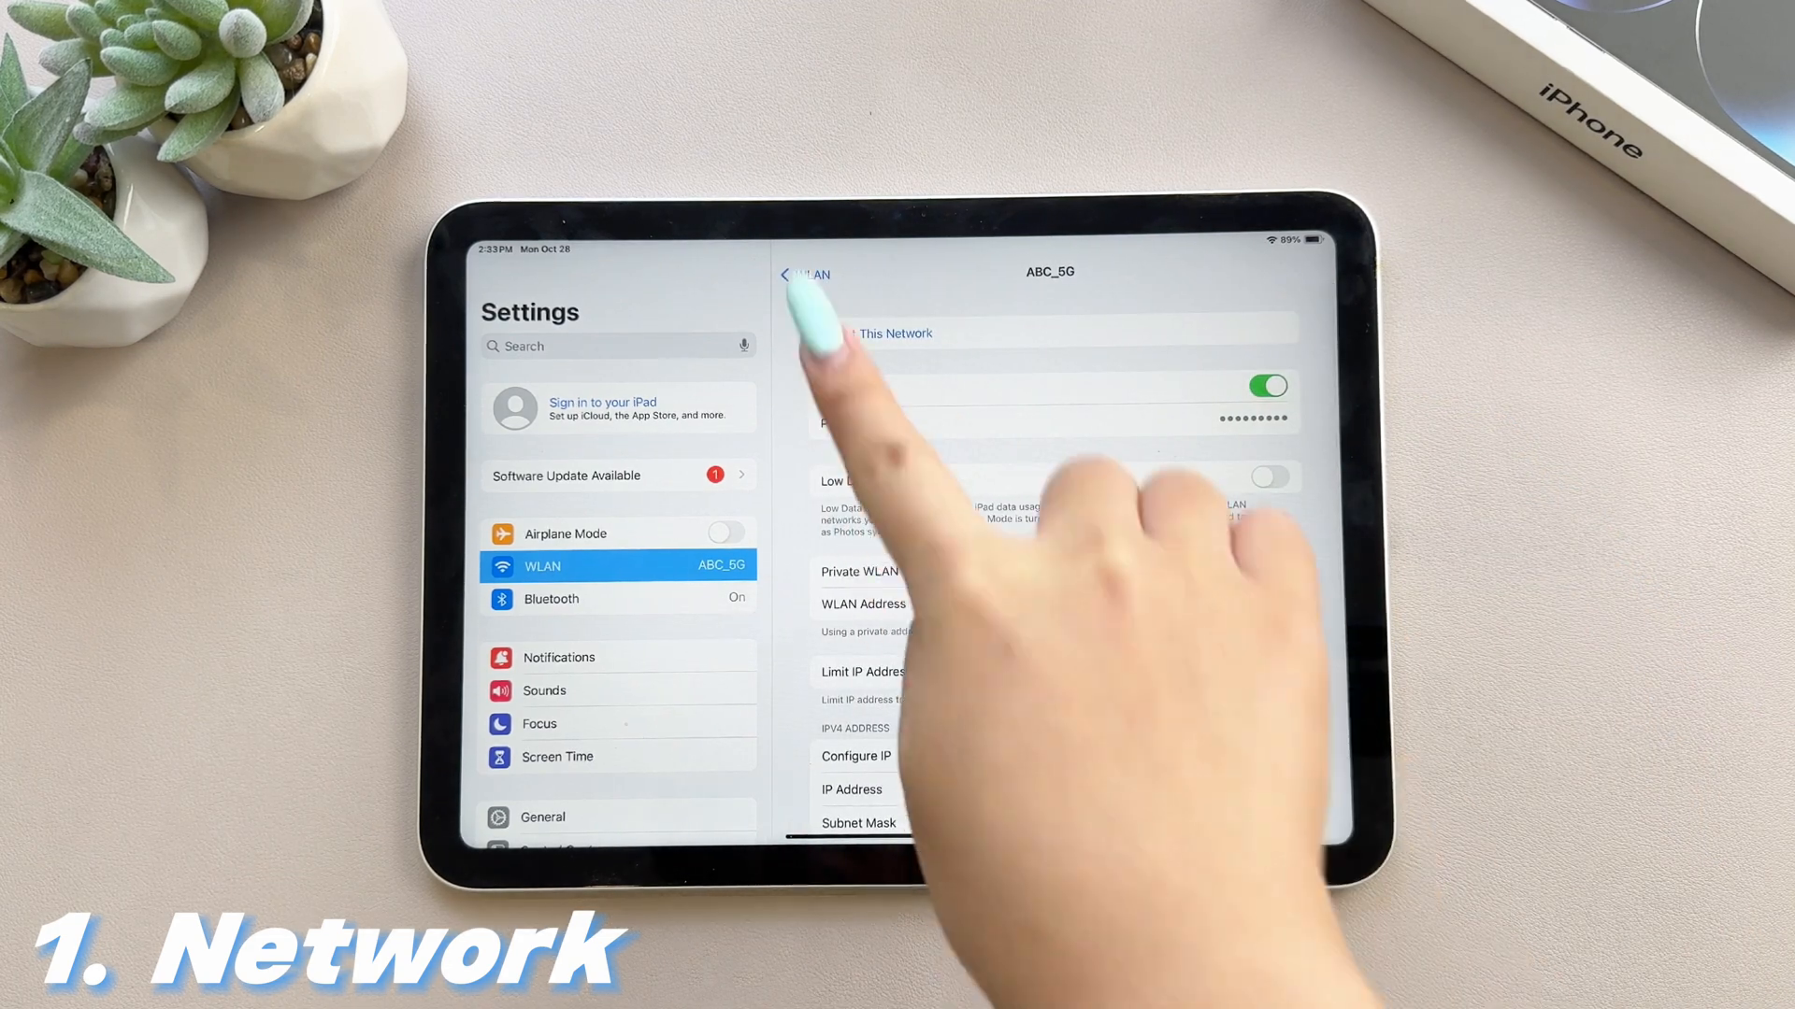
pyautogui.click(800, 275)
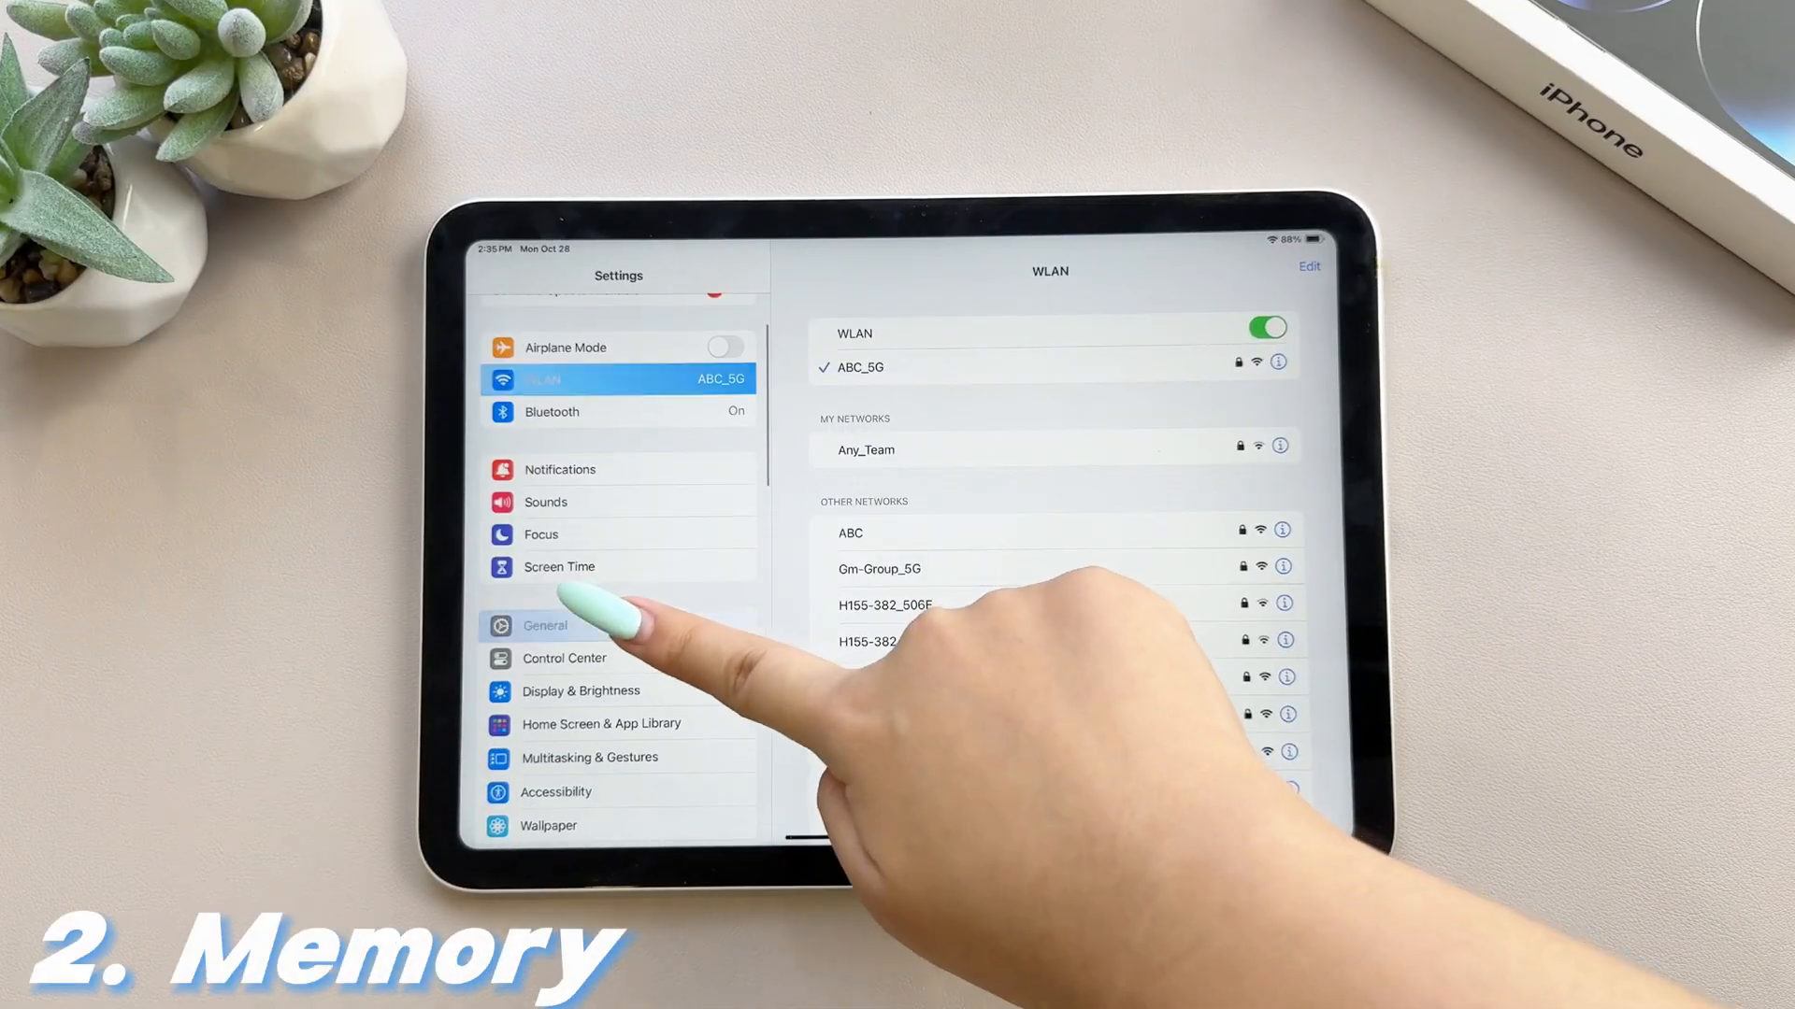
# Step: Open General > iPad Storage to see 13.63 GB of 64 GB used
pyautogui.click(546, 625)
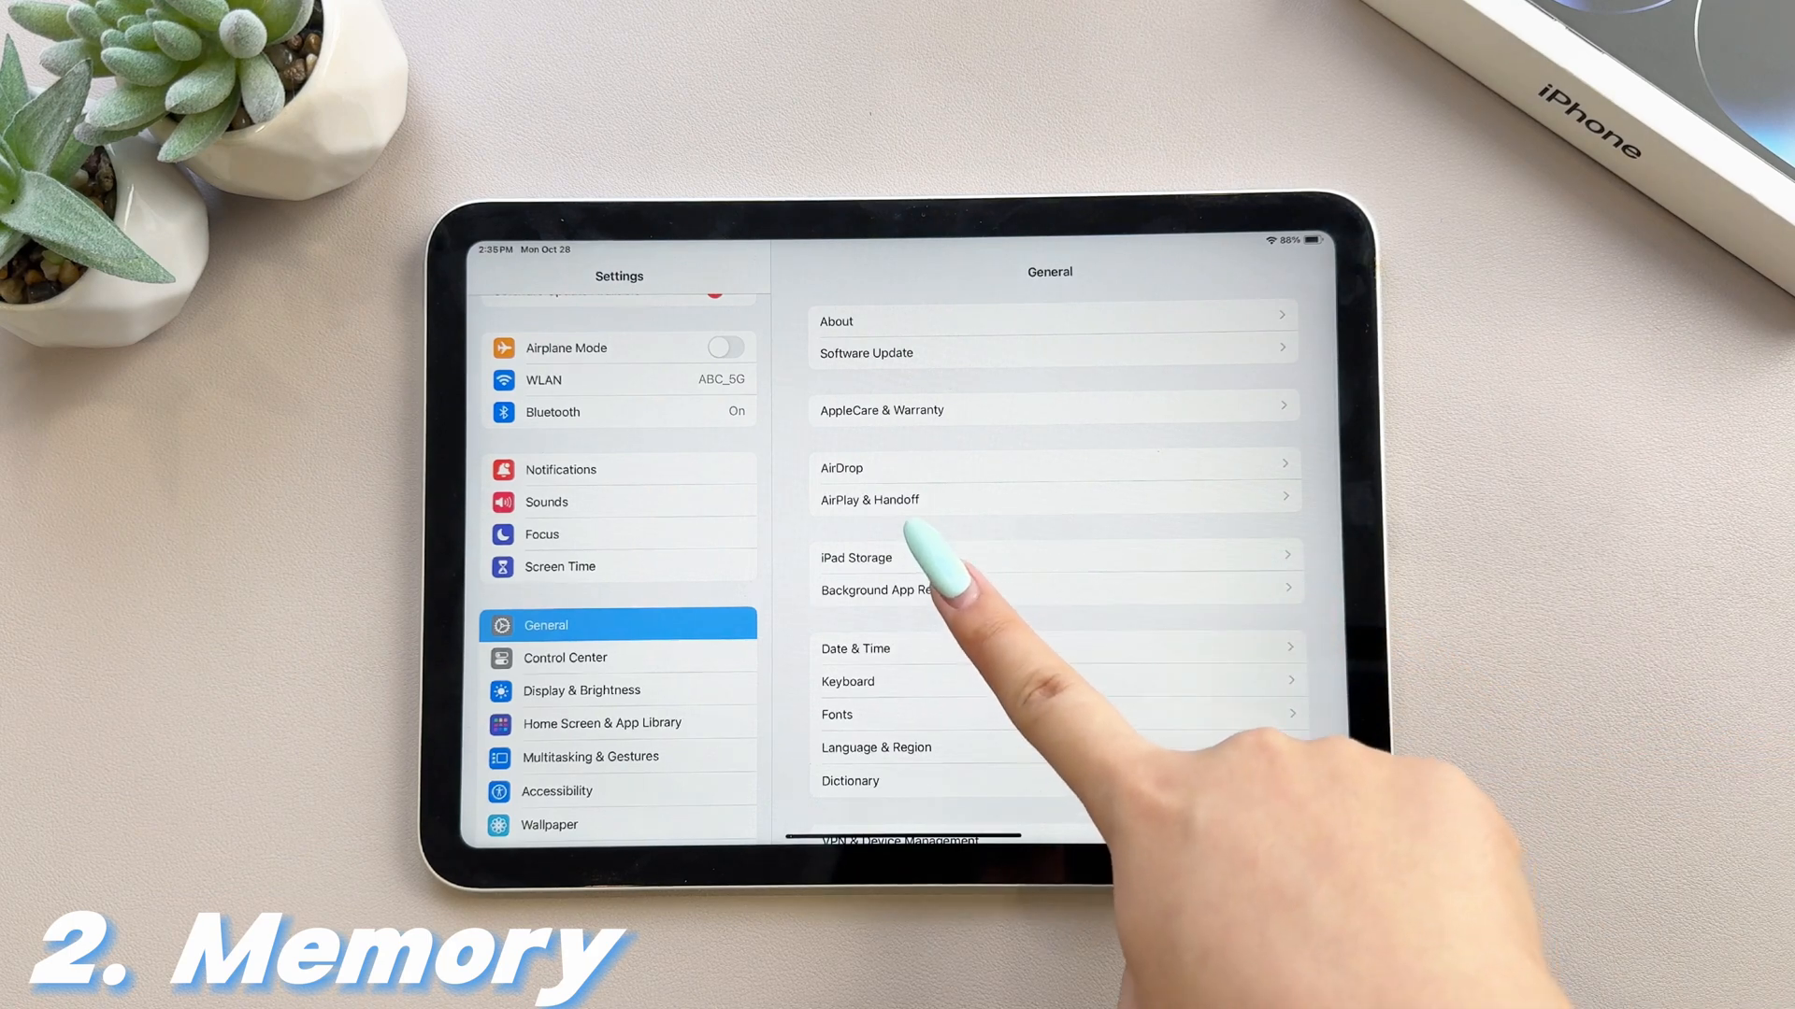
pyautogui.click(856, 557)
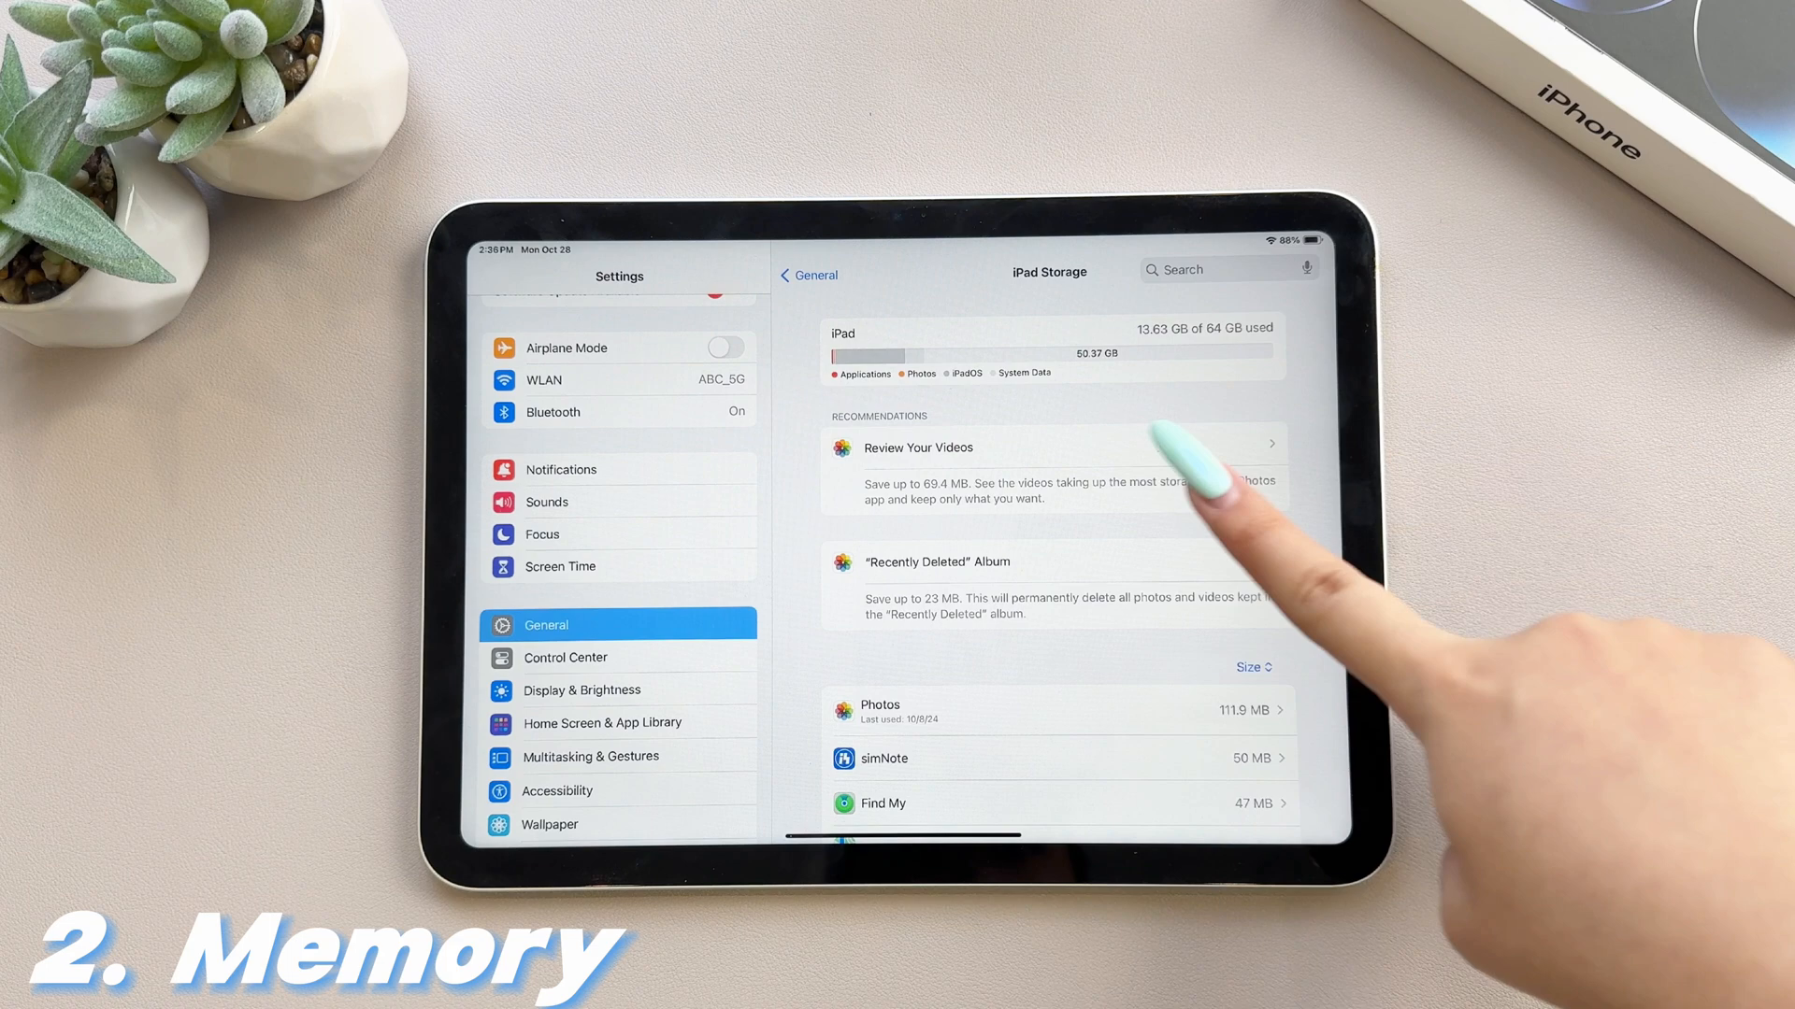
pyautogui.moveTo(1225, 526)
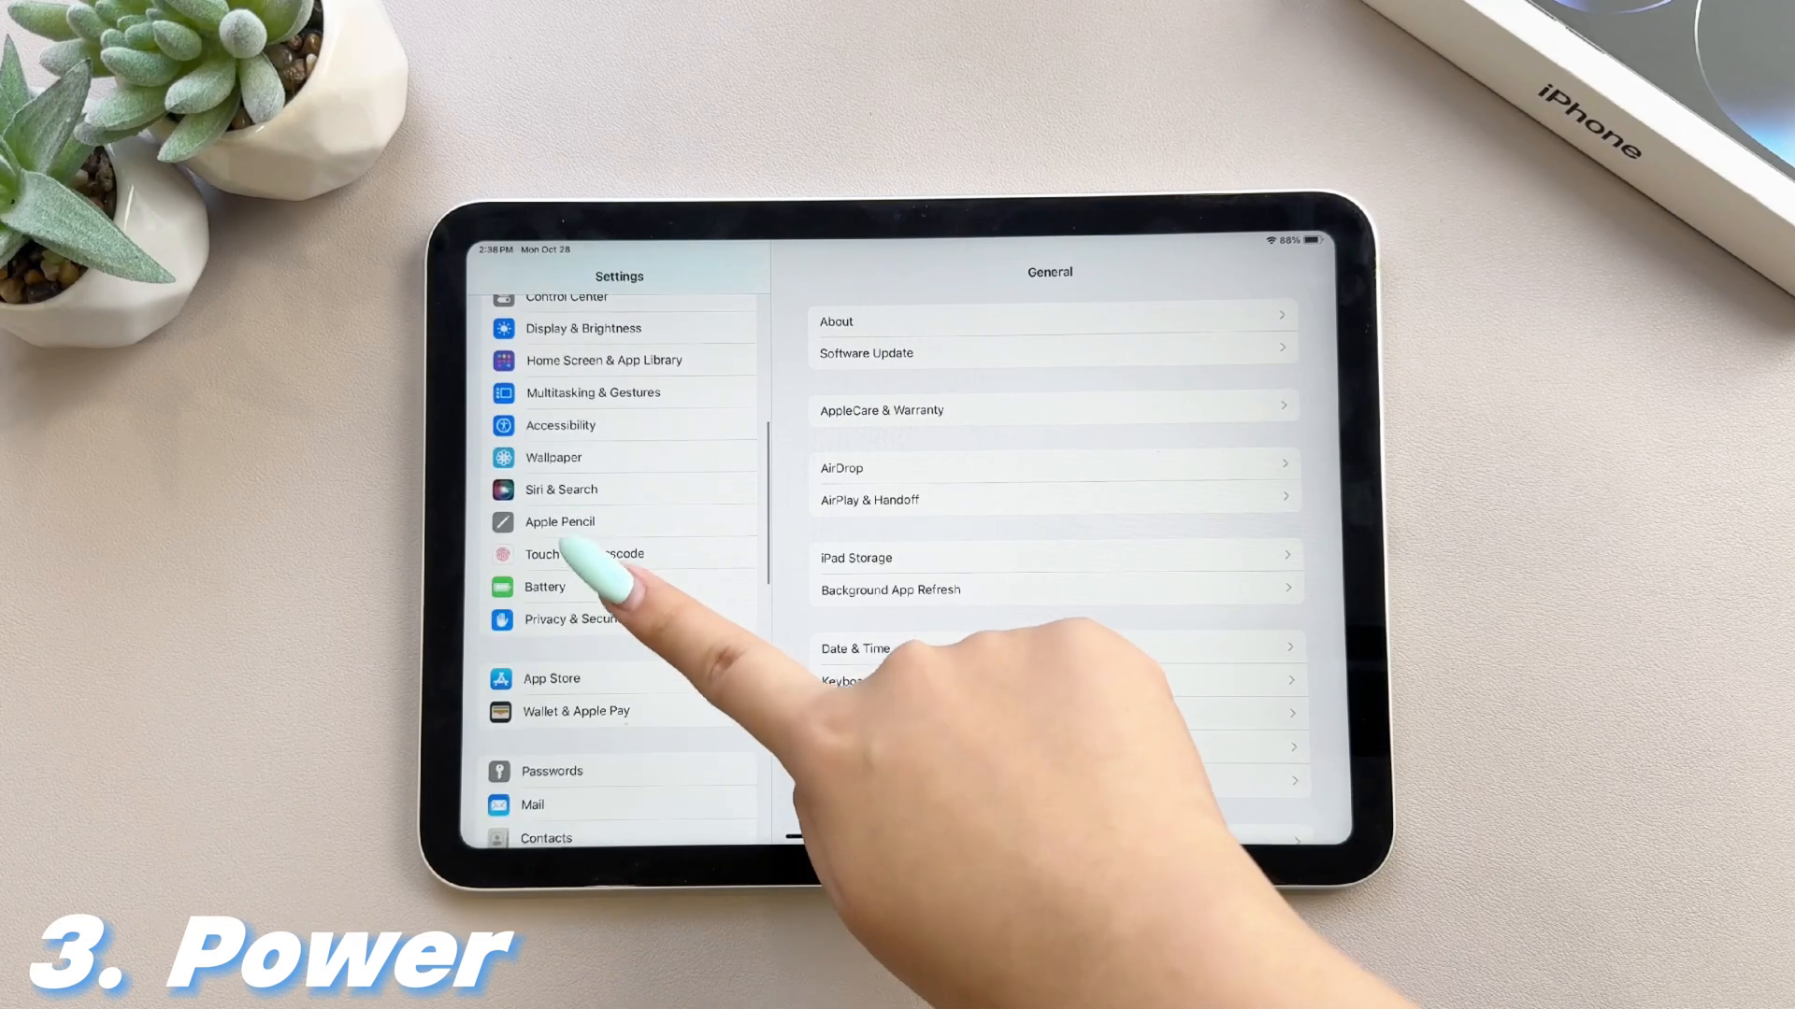
# Step: Open the Battery settings to check the iPad's charge level
pyautogui.click(545, 586)
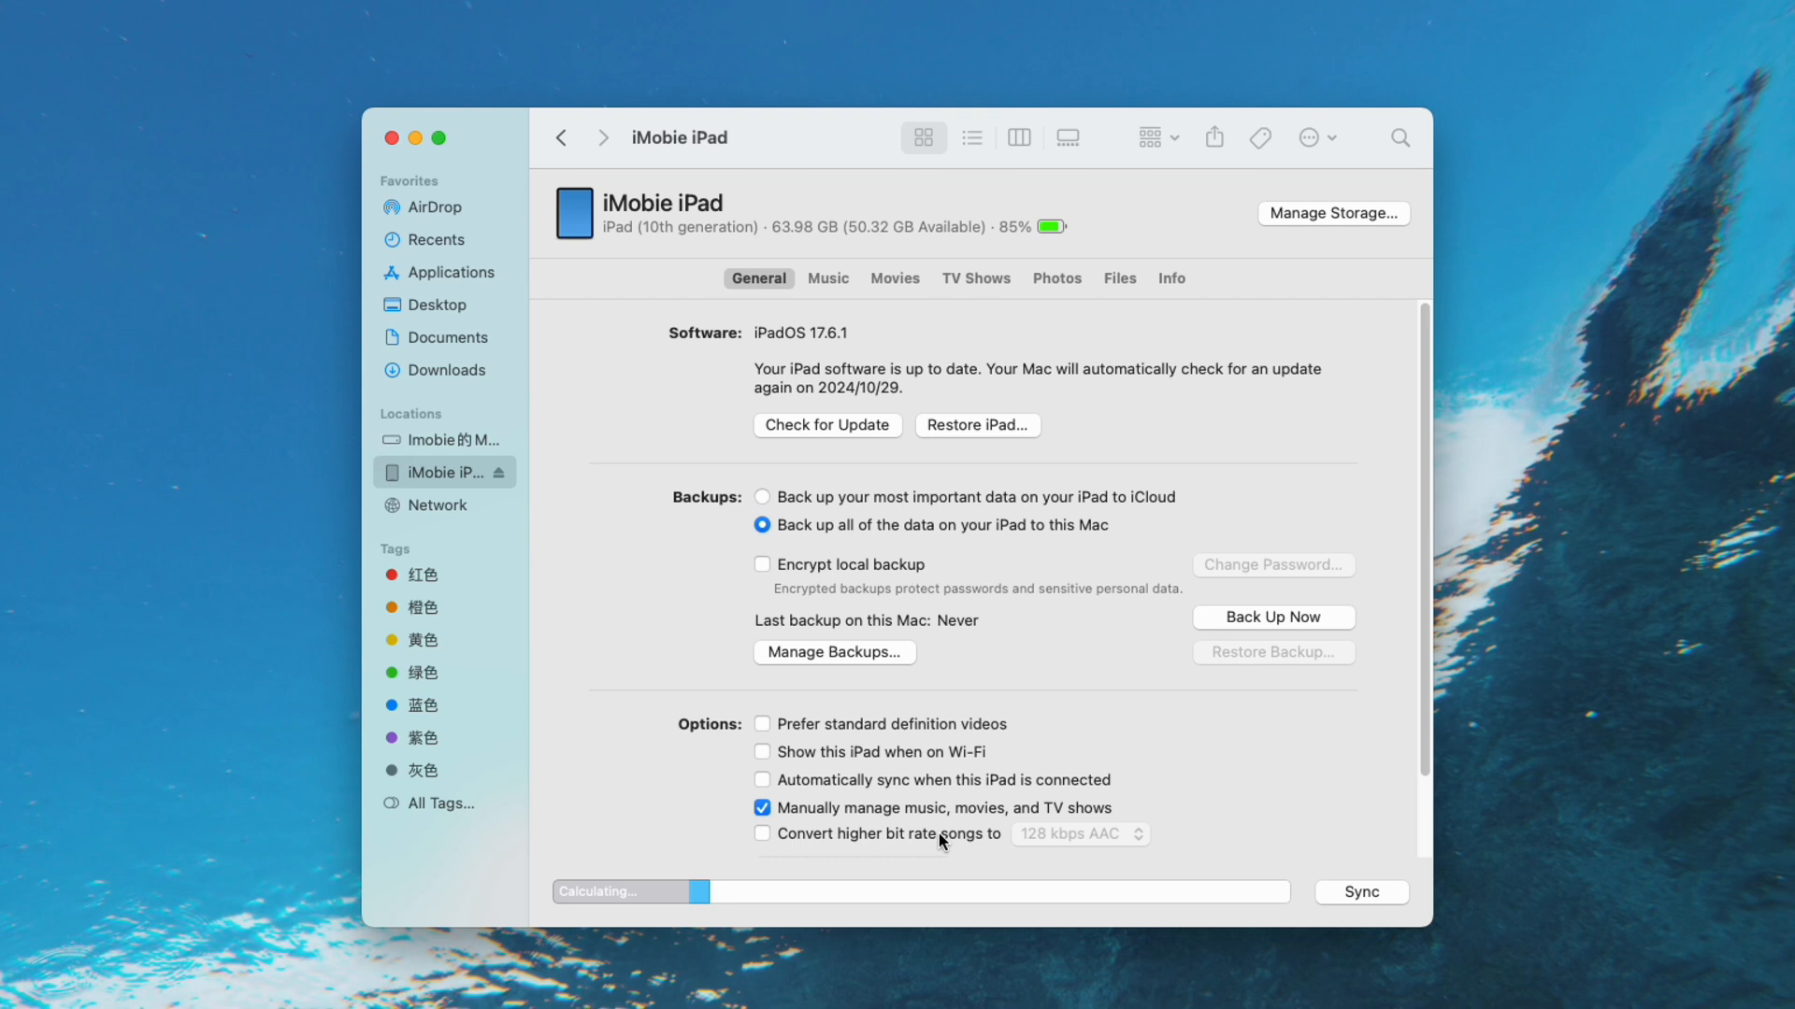
pyautogui.moveTo(885, 514)
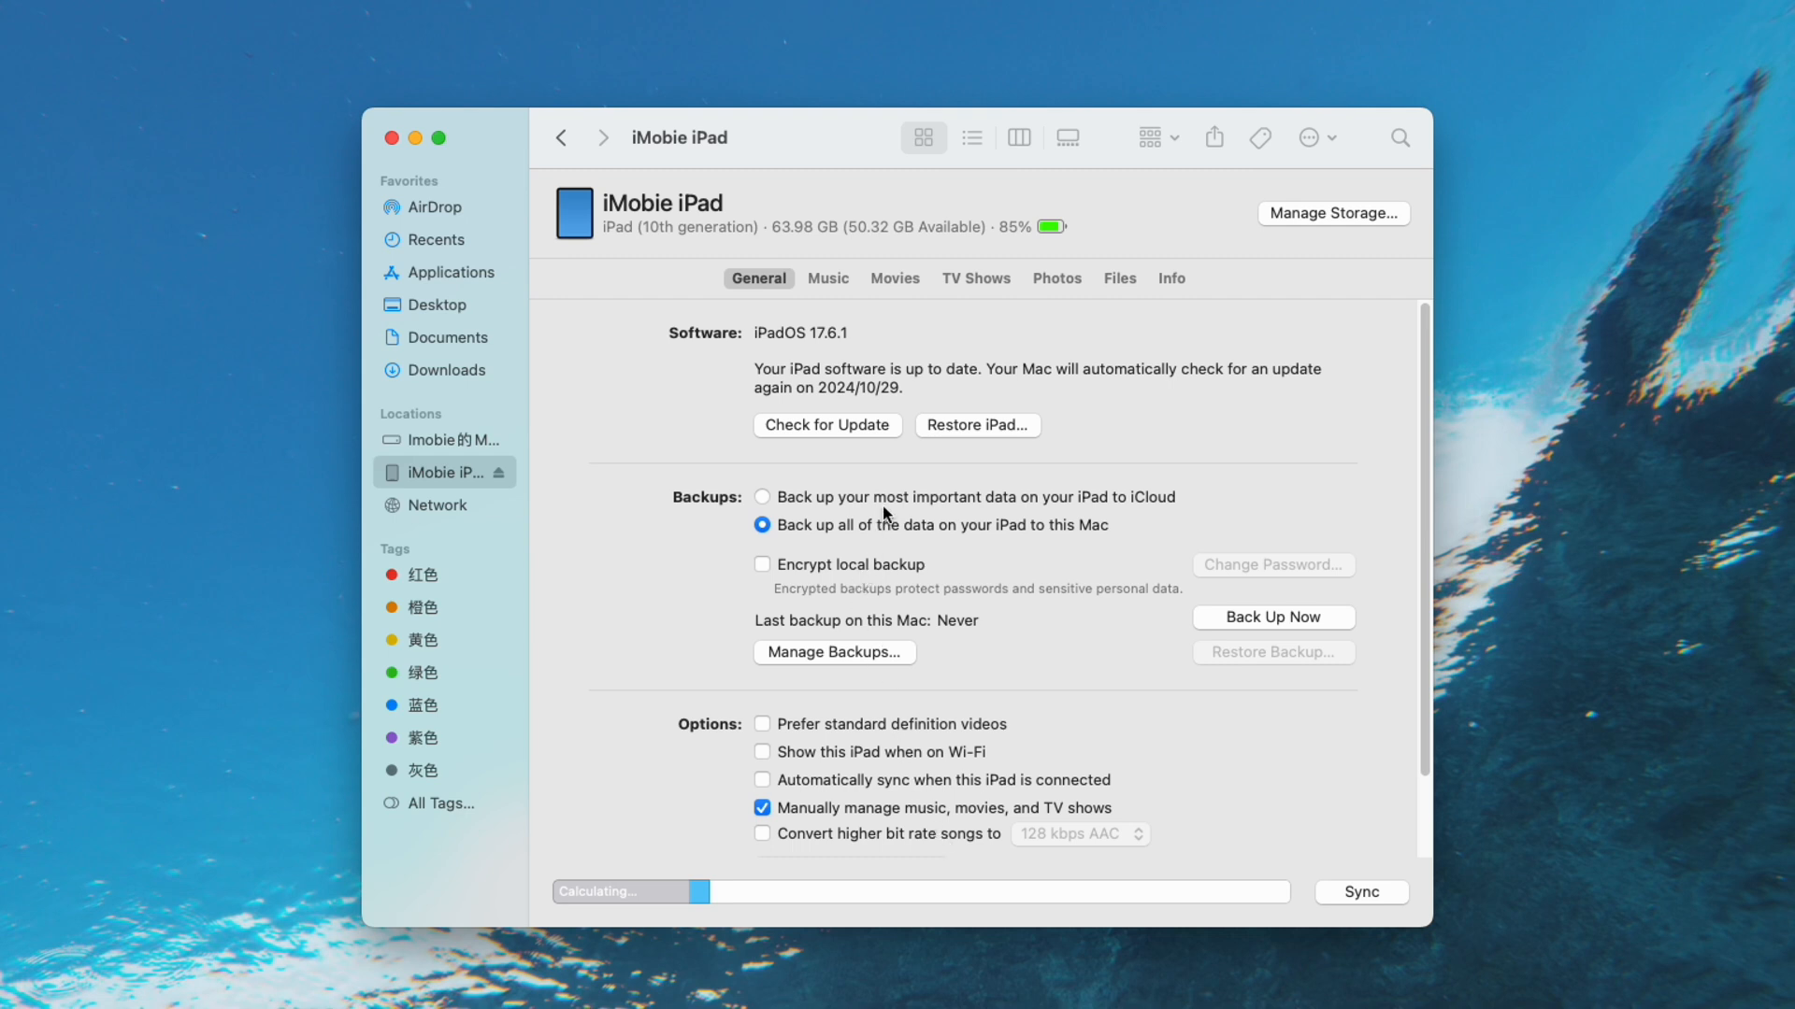
pyautogui.moveTo(876, 428)
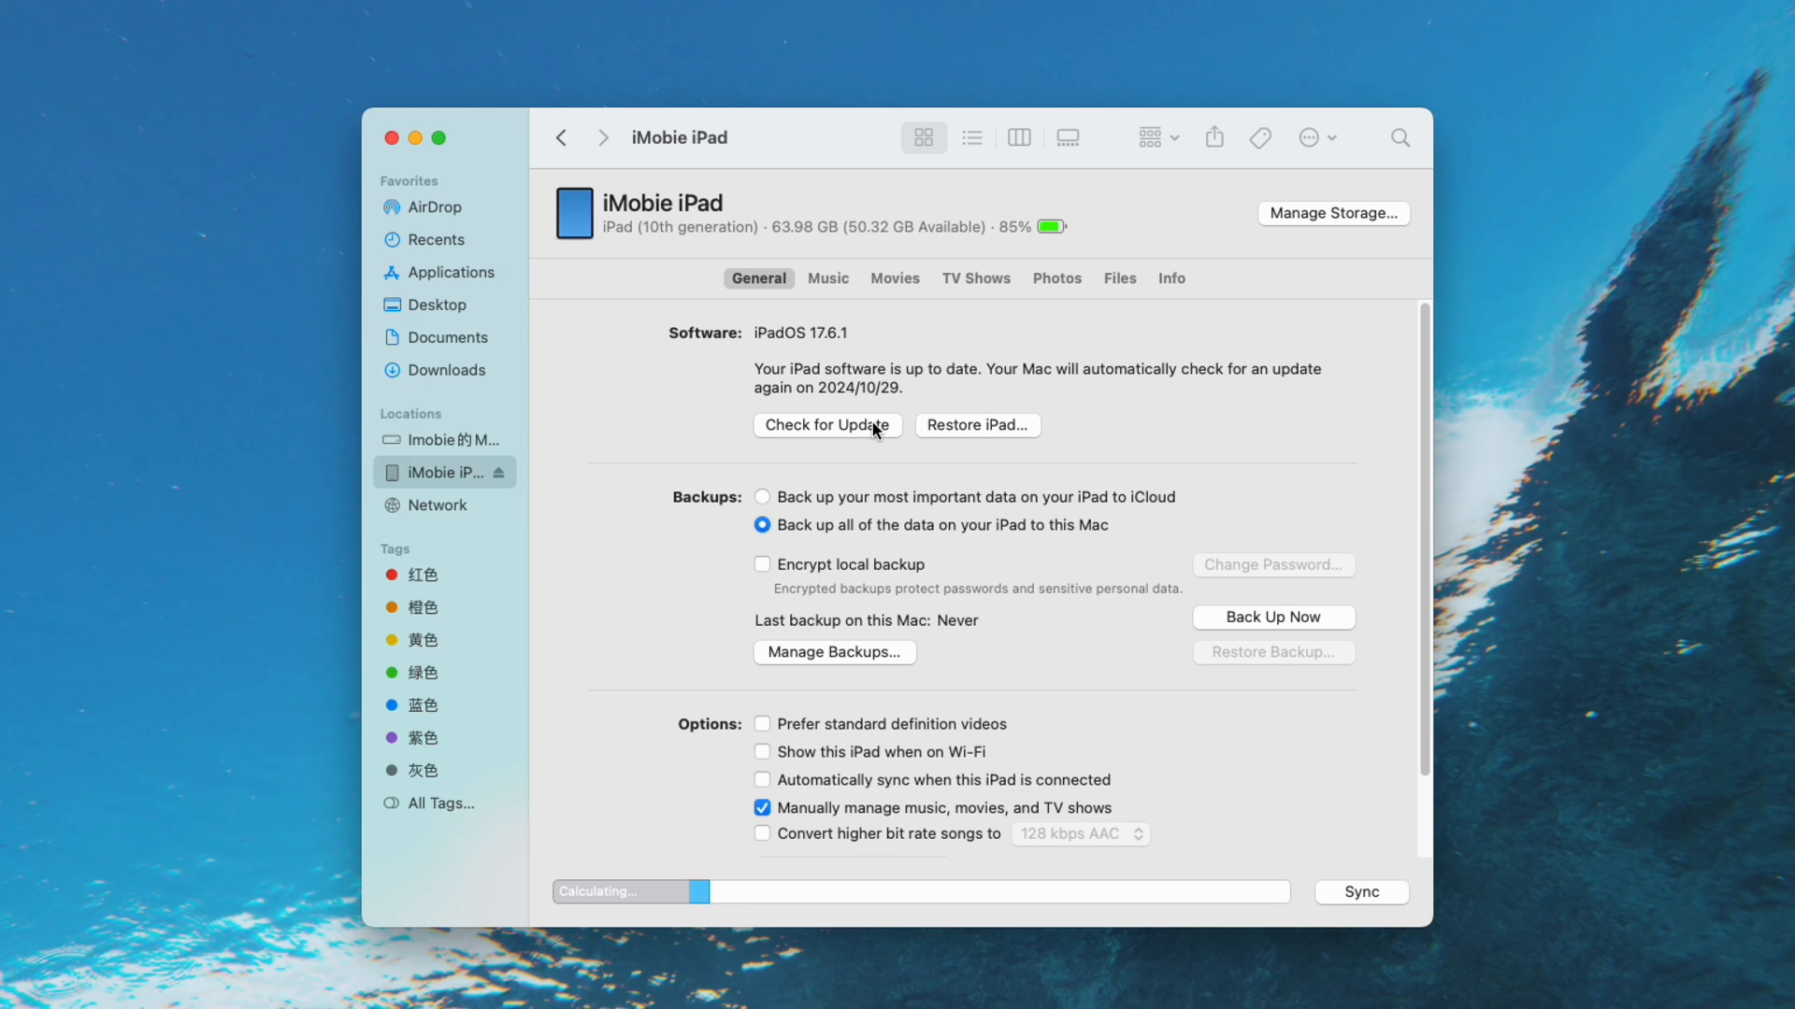
# Step: Check for updates in Finder and download and install iPadOS 18.0.1
pyautogui.click(826, 424)
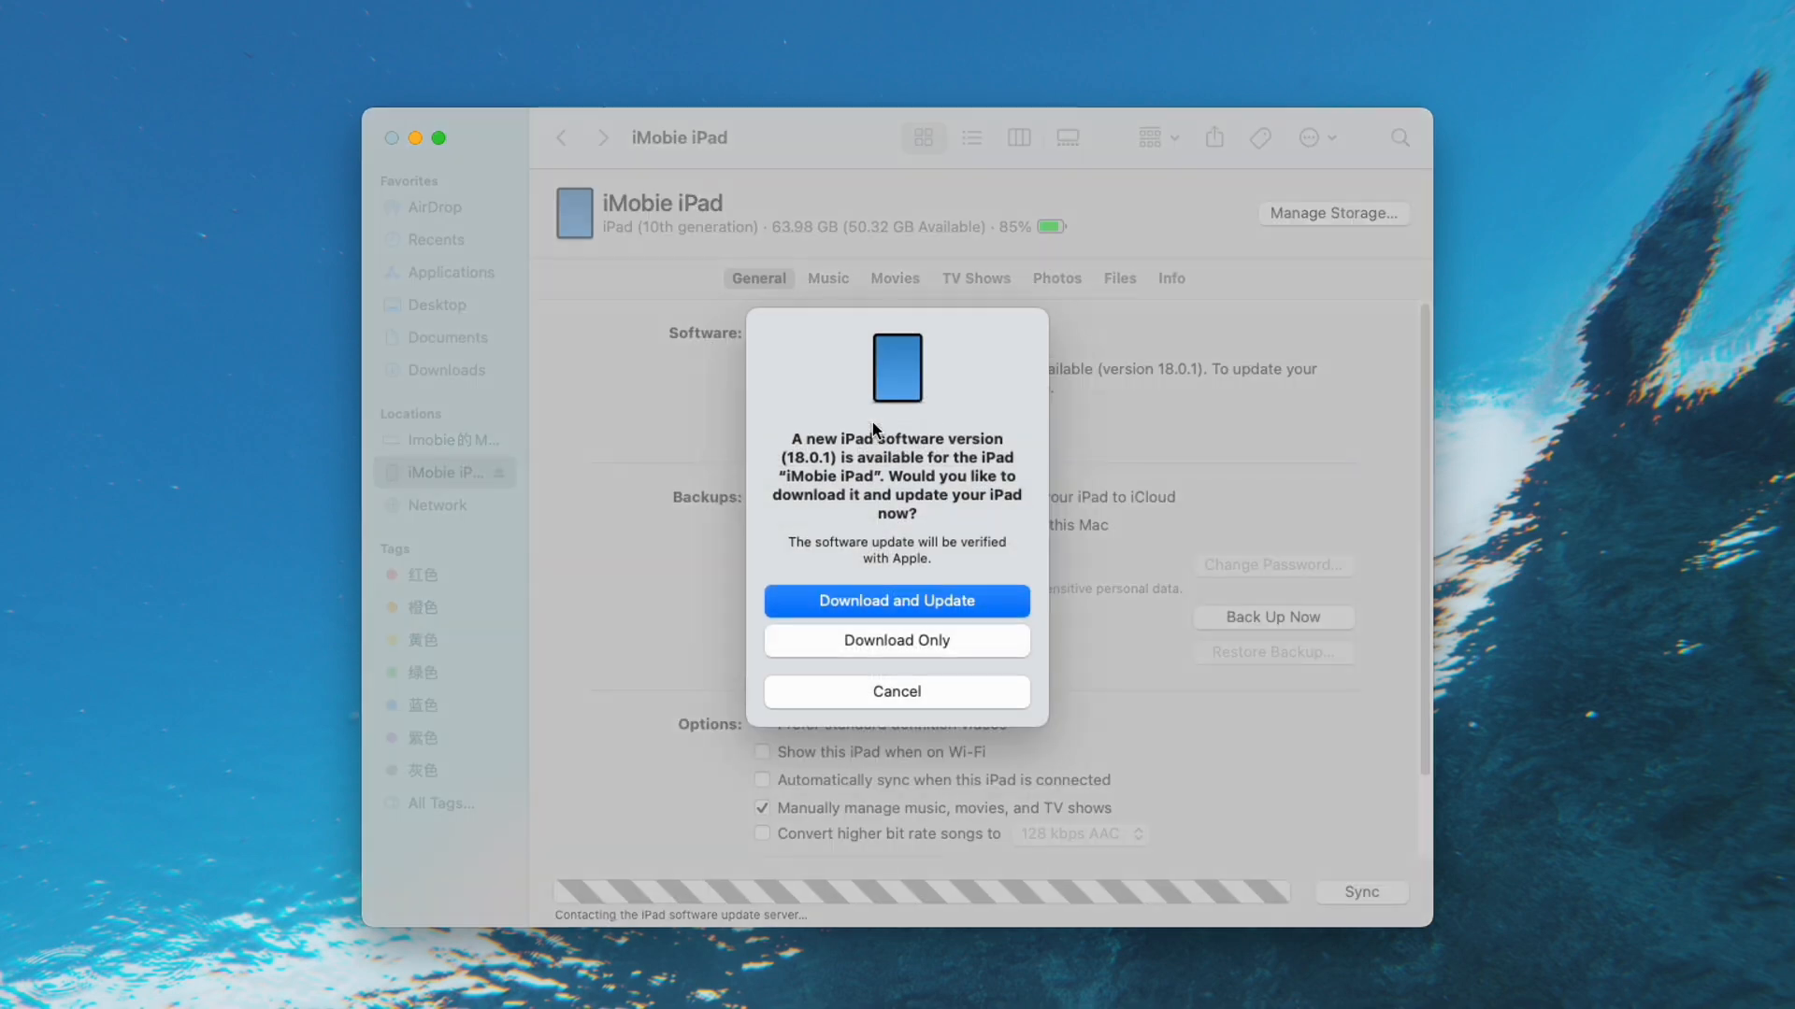
pyautogui.moveTo(1010, 592)
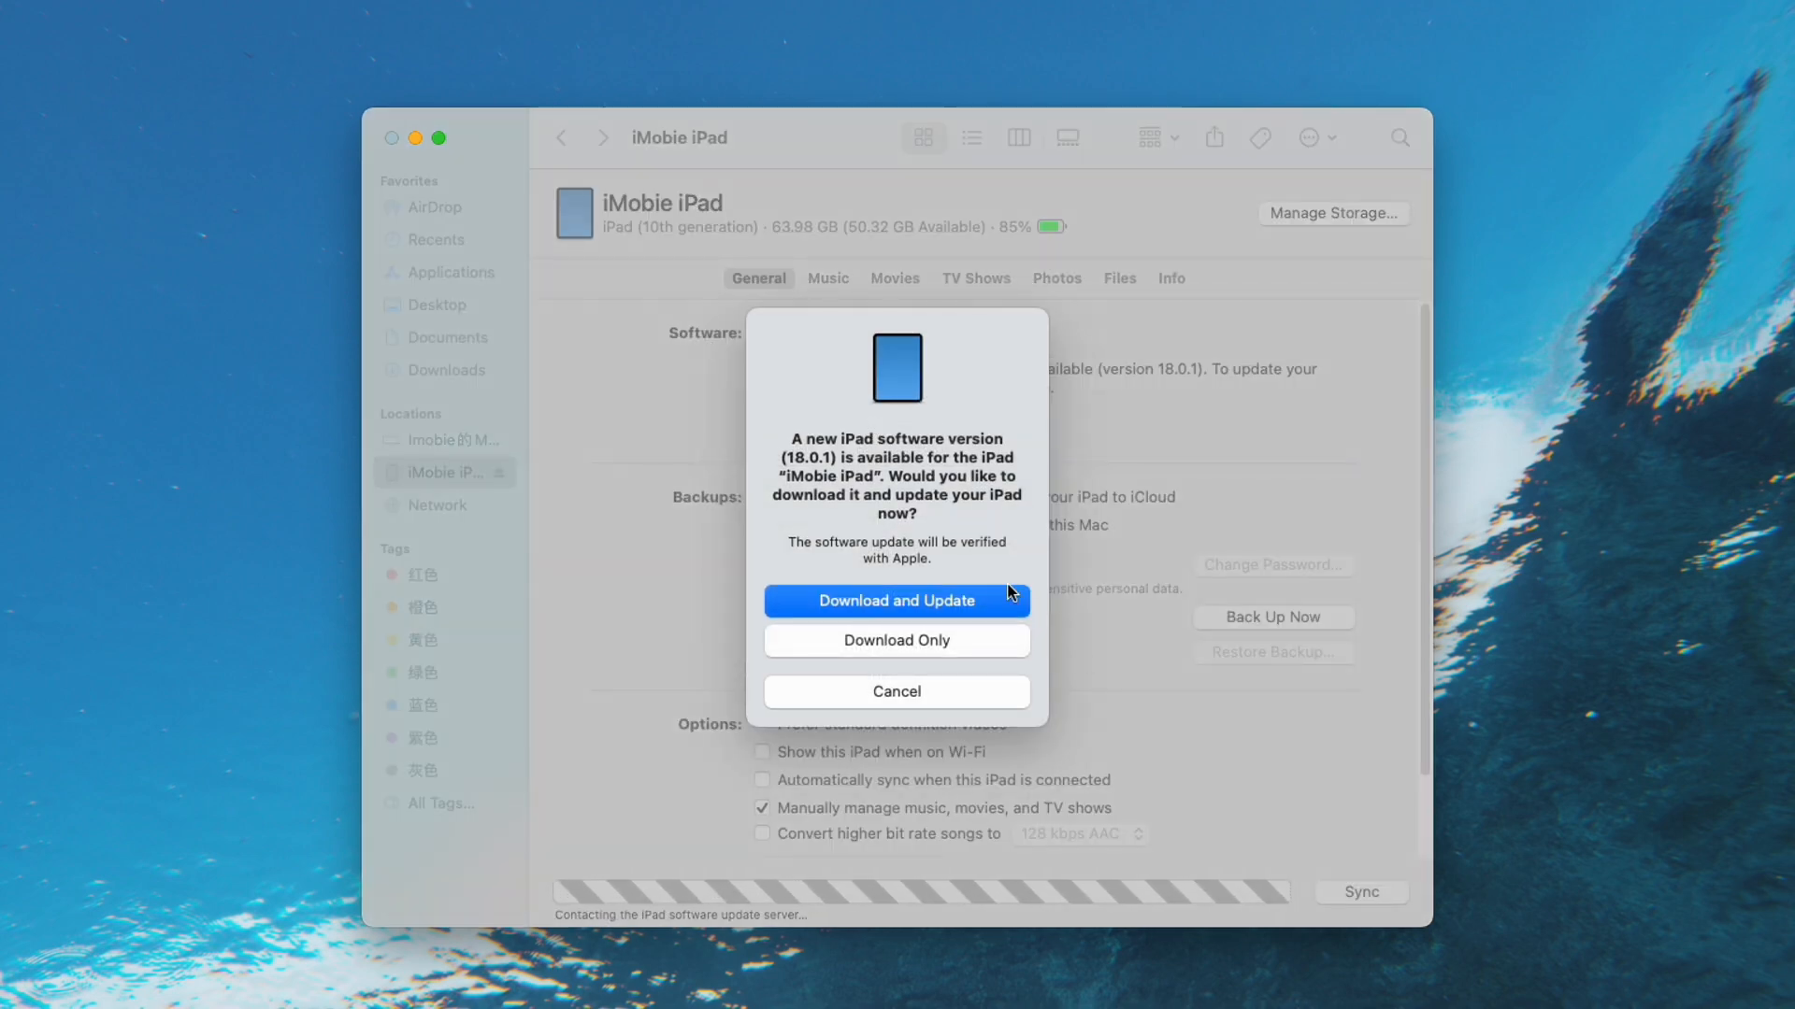
pyautogui.moveTo(1019, 562)
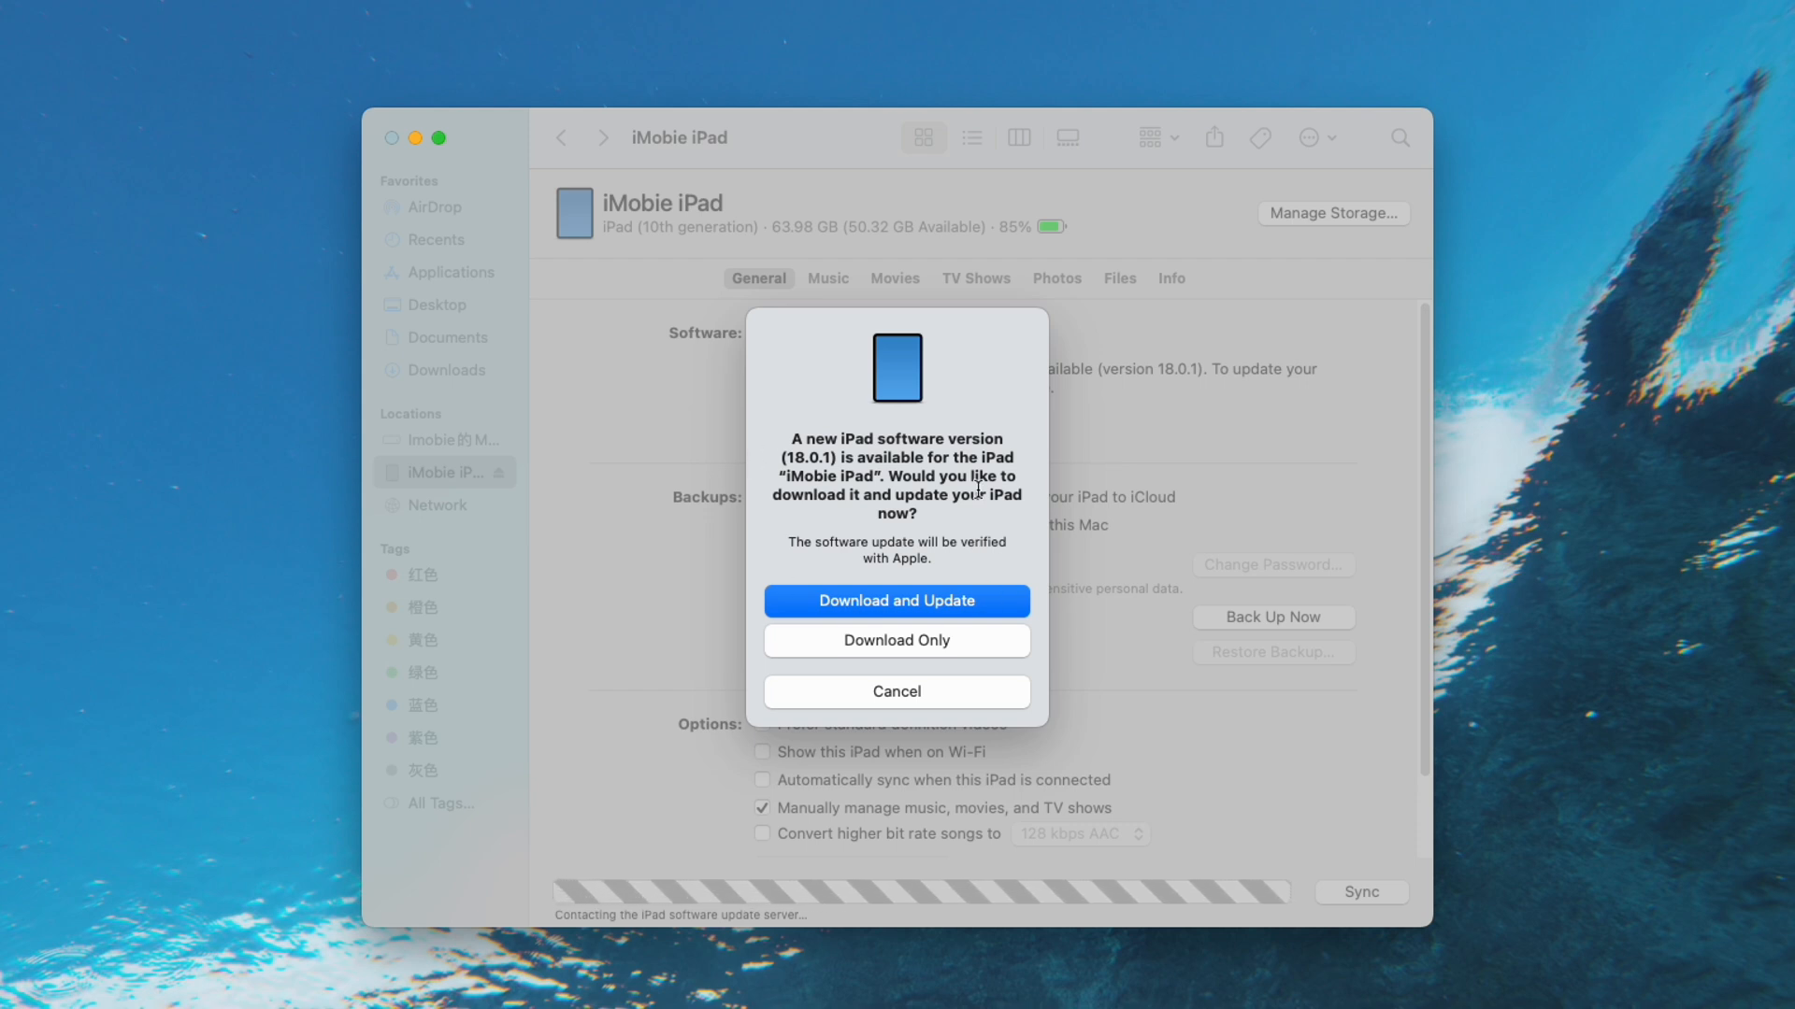
pyautogui.click(896, 601)
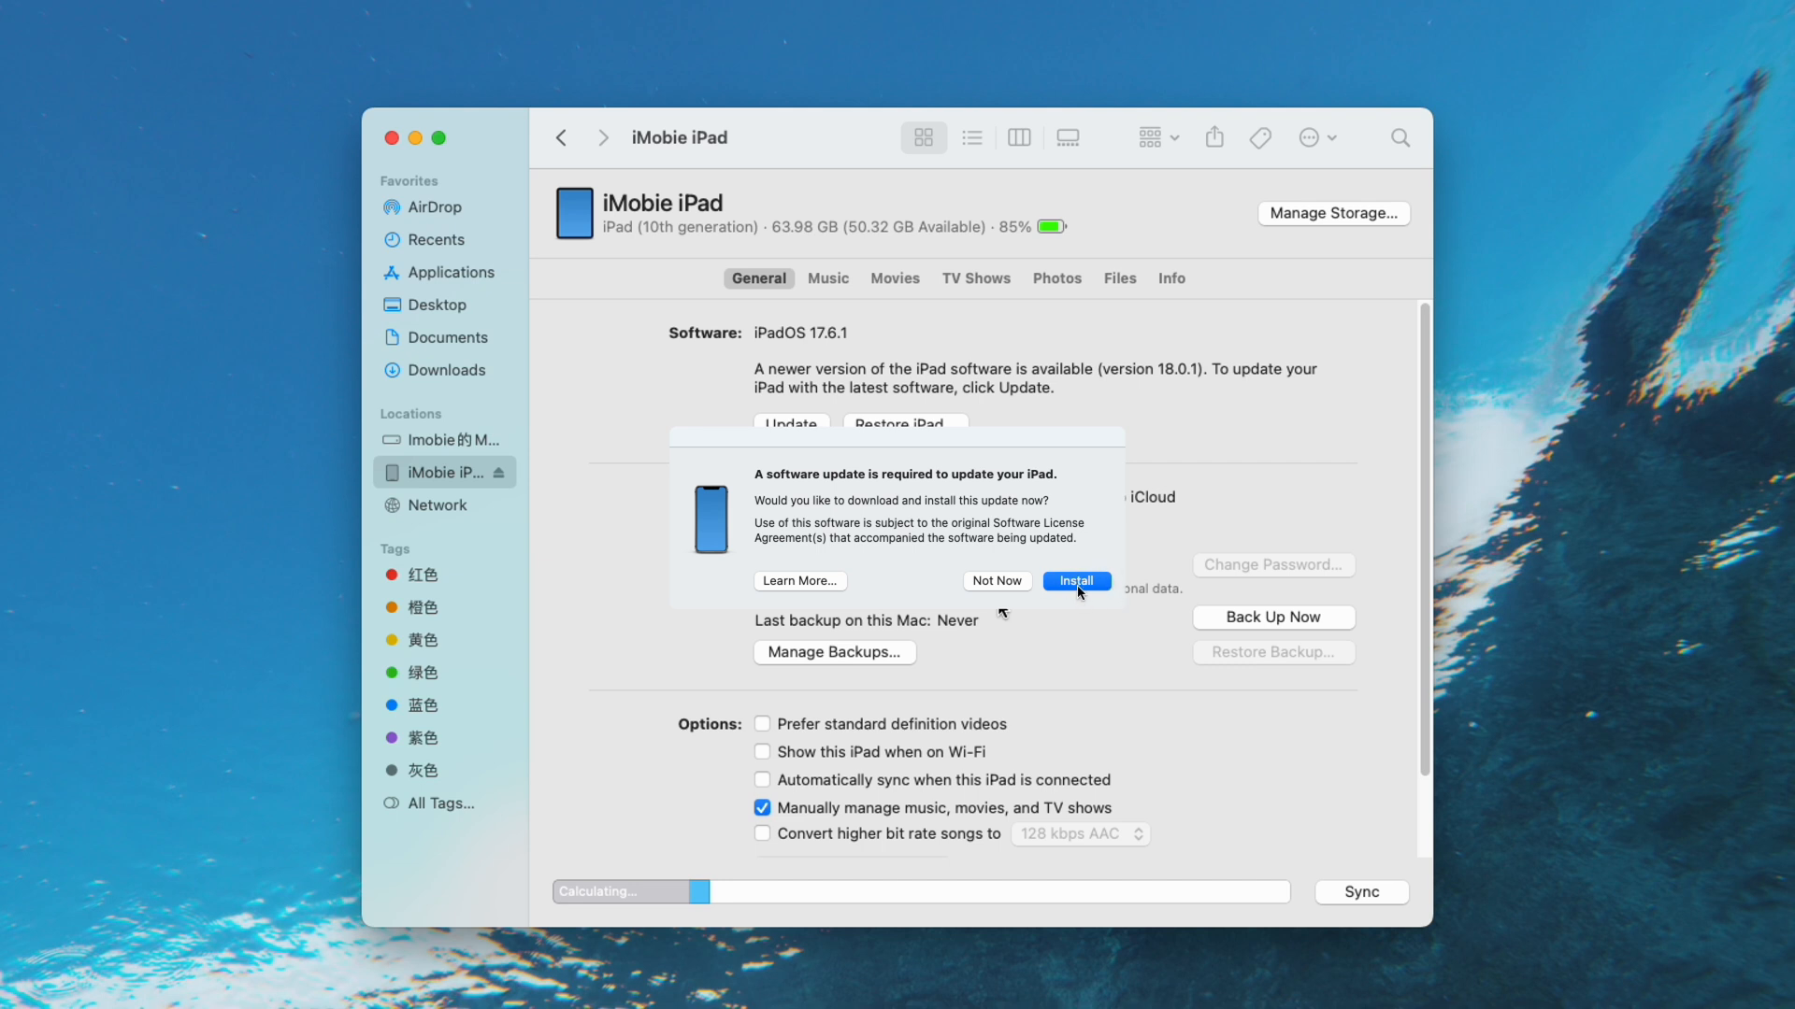
pyautogui.click(1074, 580)
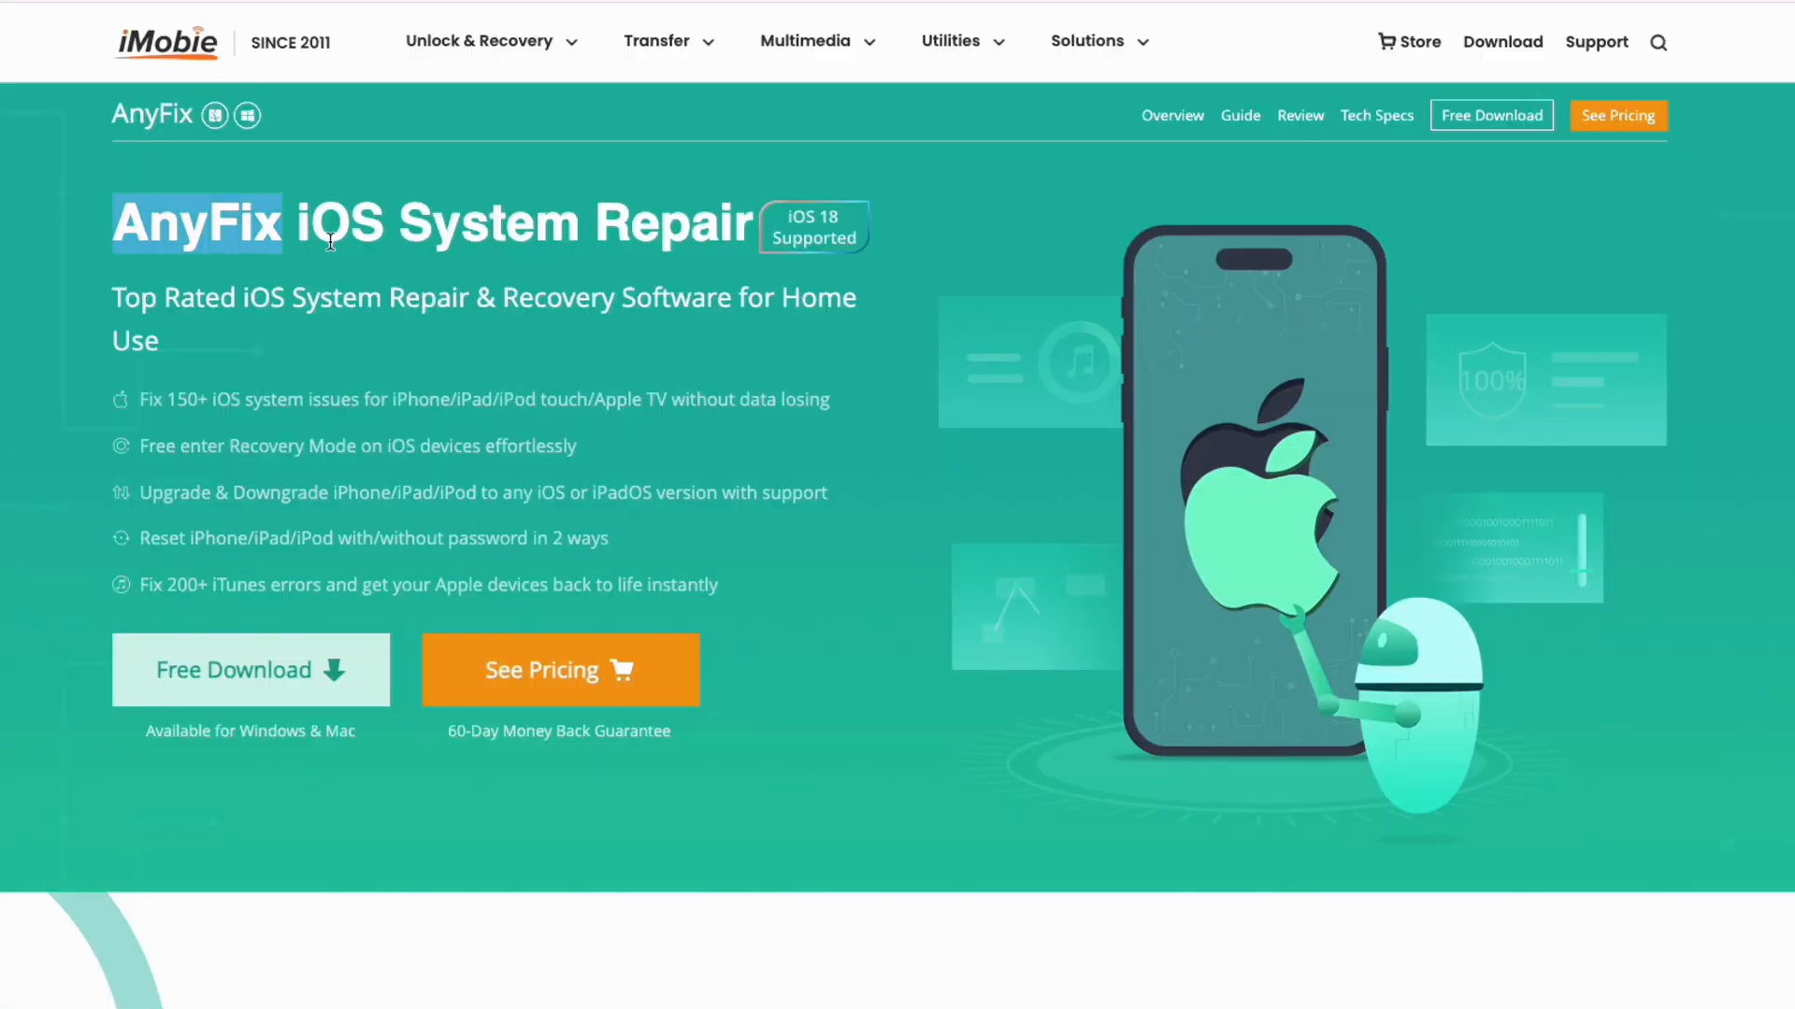
# Step: Scroll the AnyFix page down to its Downgrade or Upgrade iOS section
pyautogui.scroll(-3)
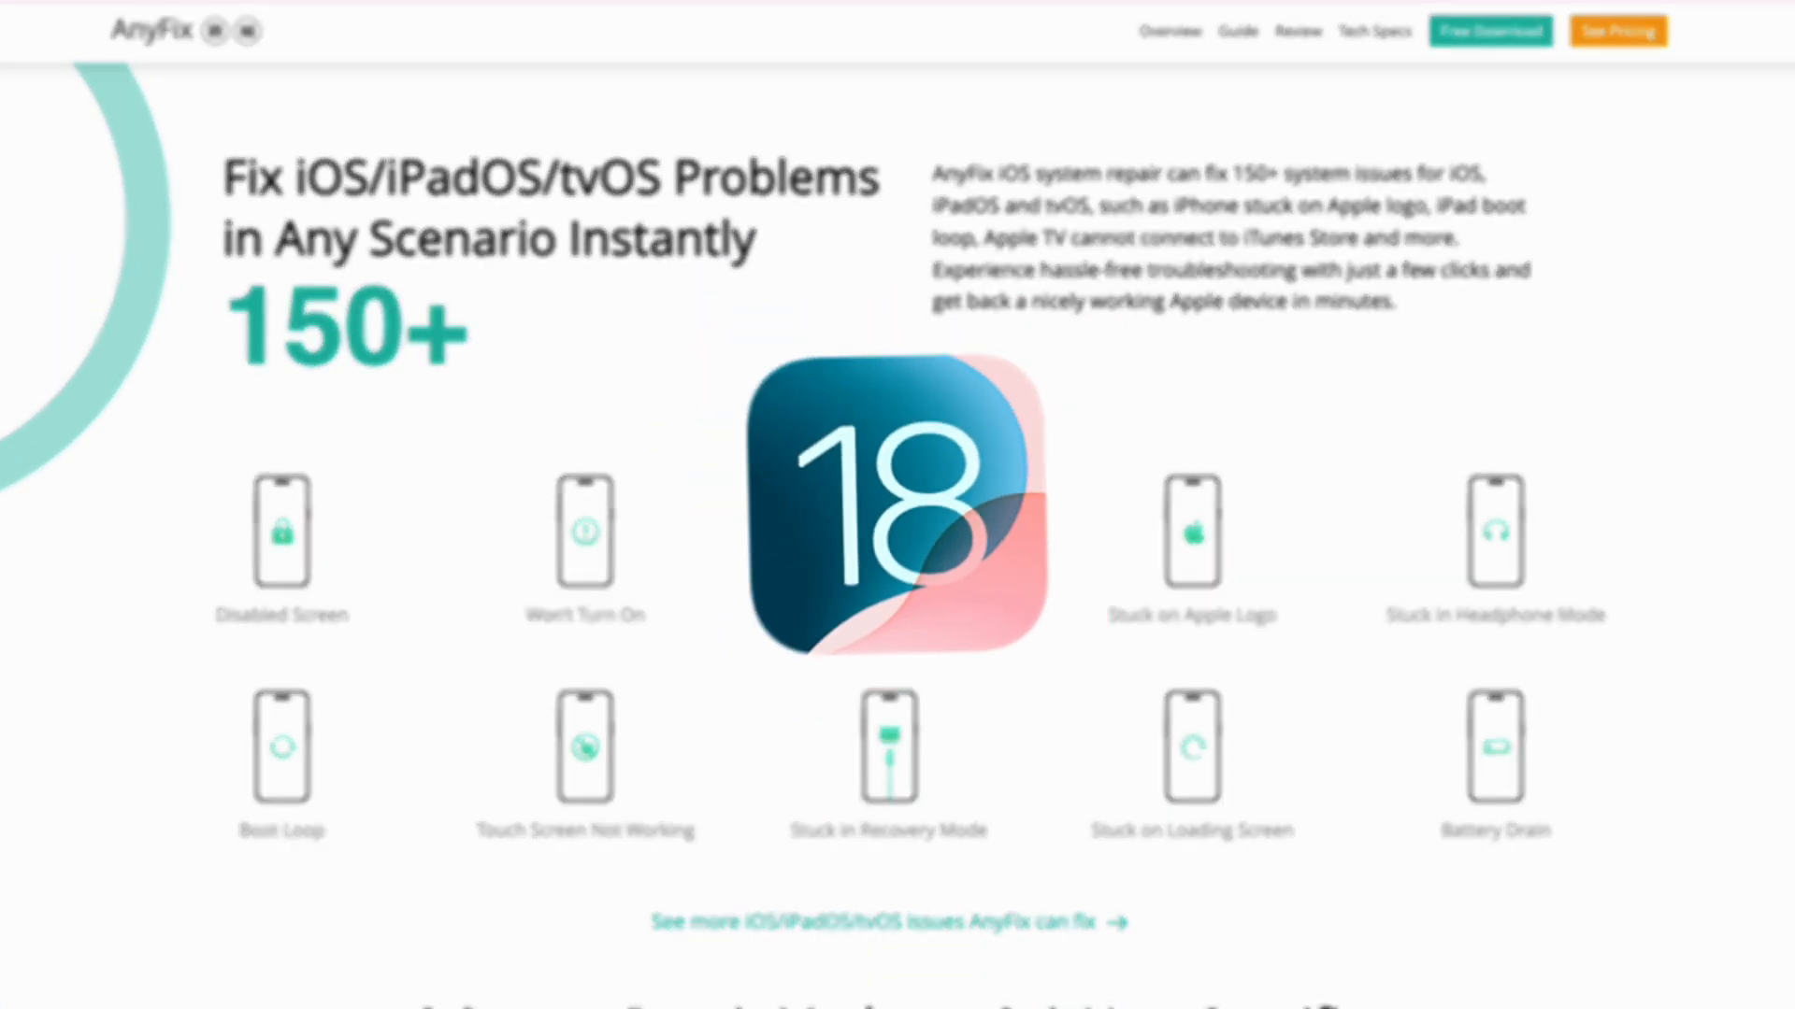
pyautogui.scroll(-3)
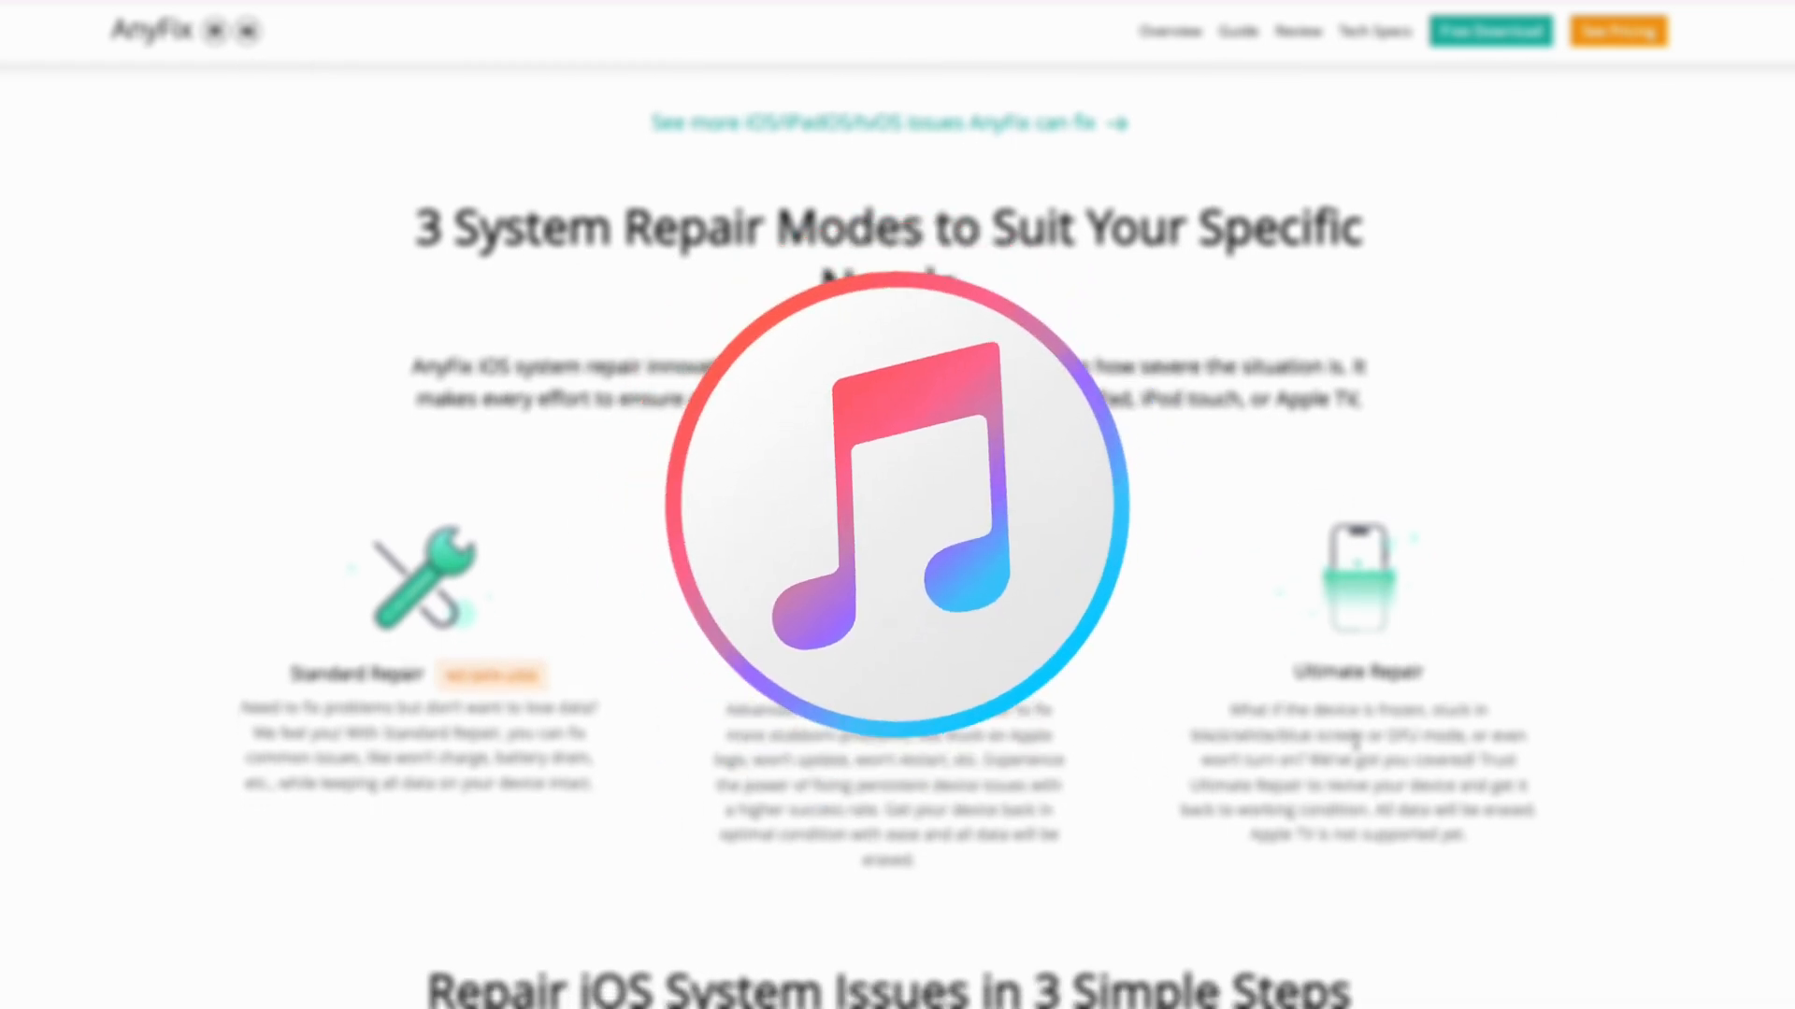
pyautogui.scroll(-3)
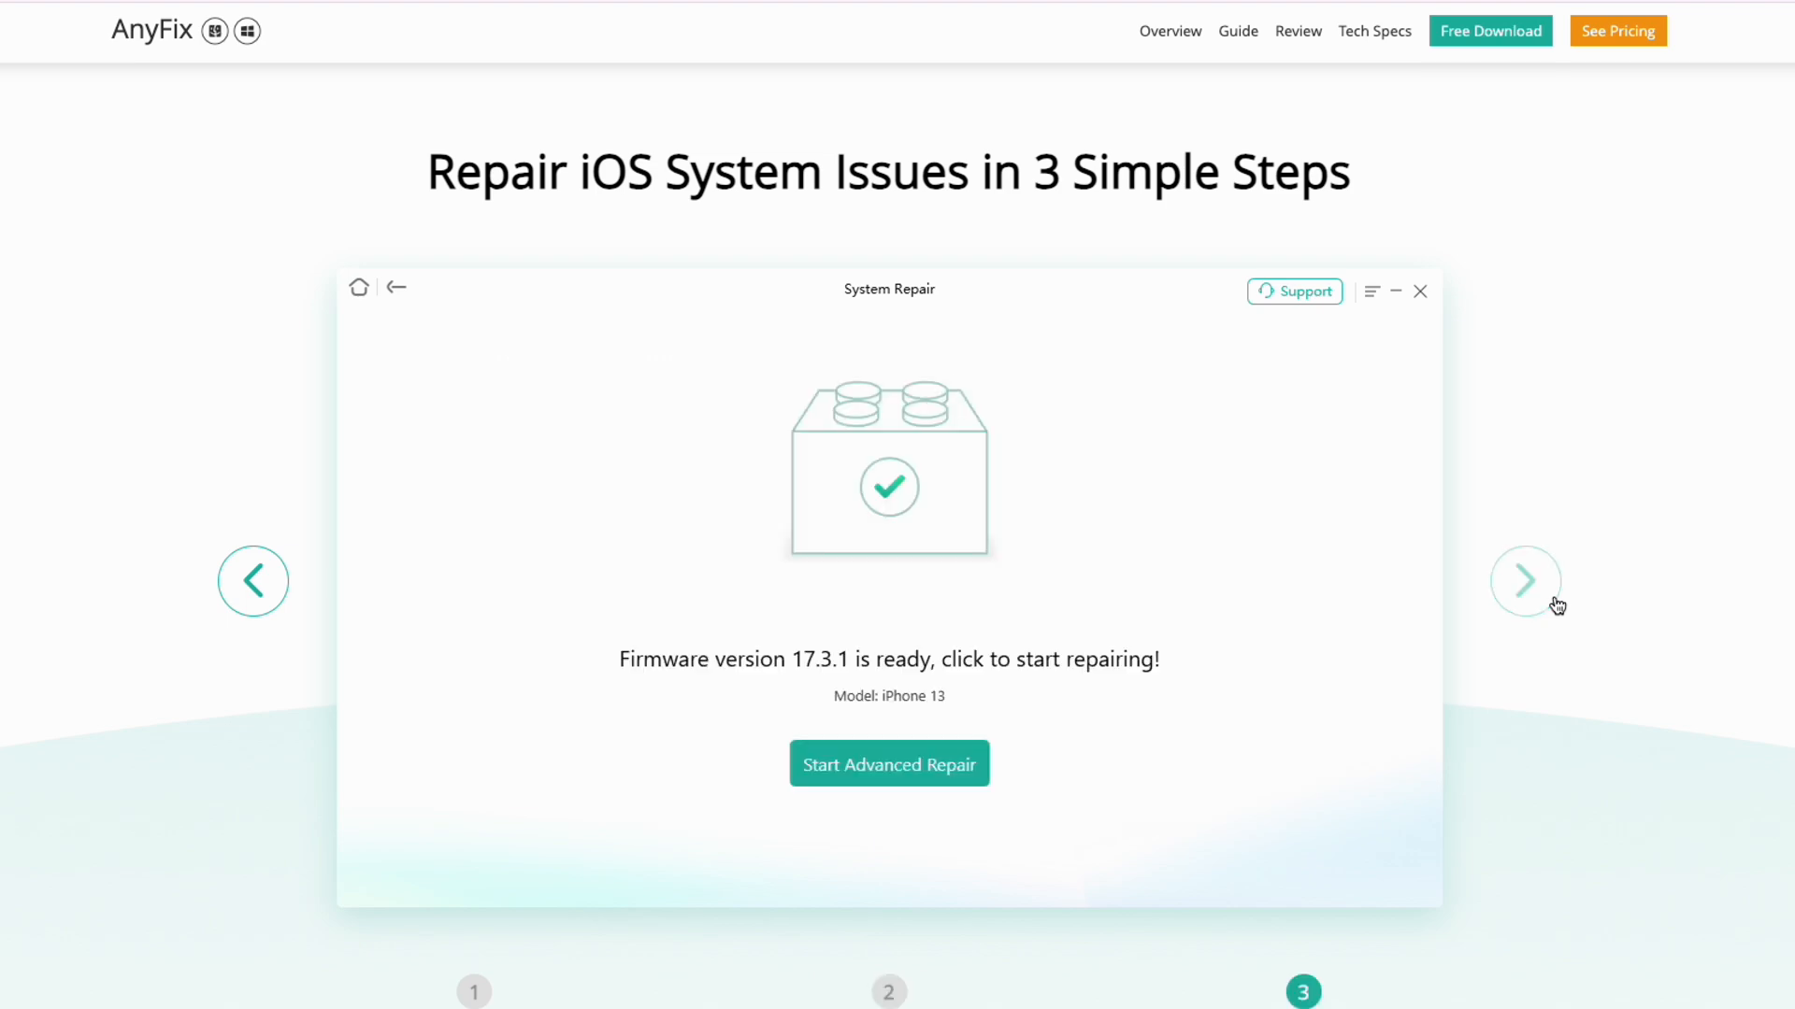
pyautogui.scroll(-3)
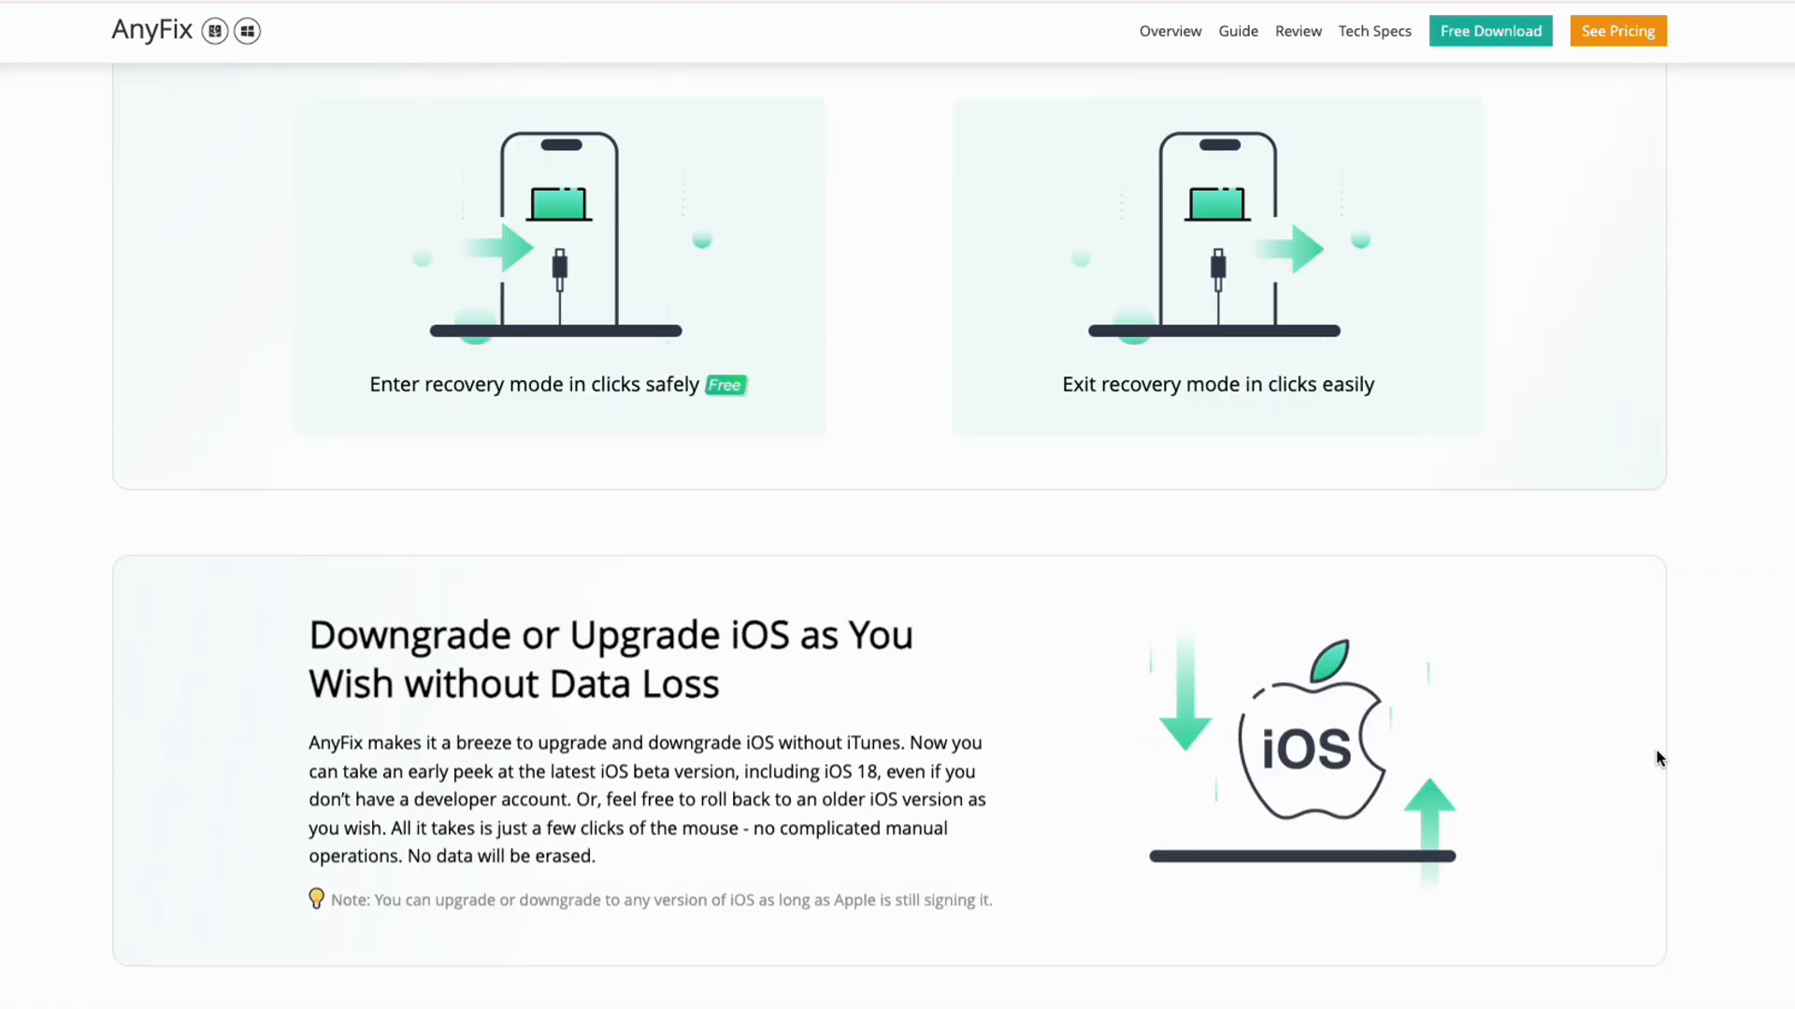